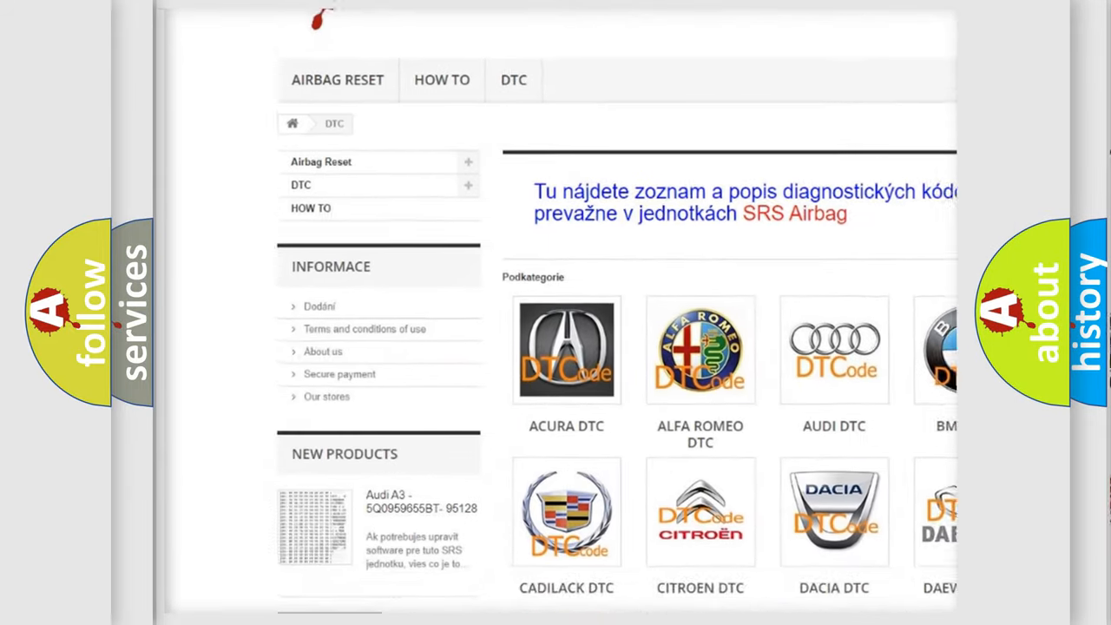
pyautogui.scroll(-3)
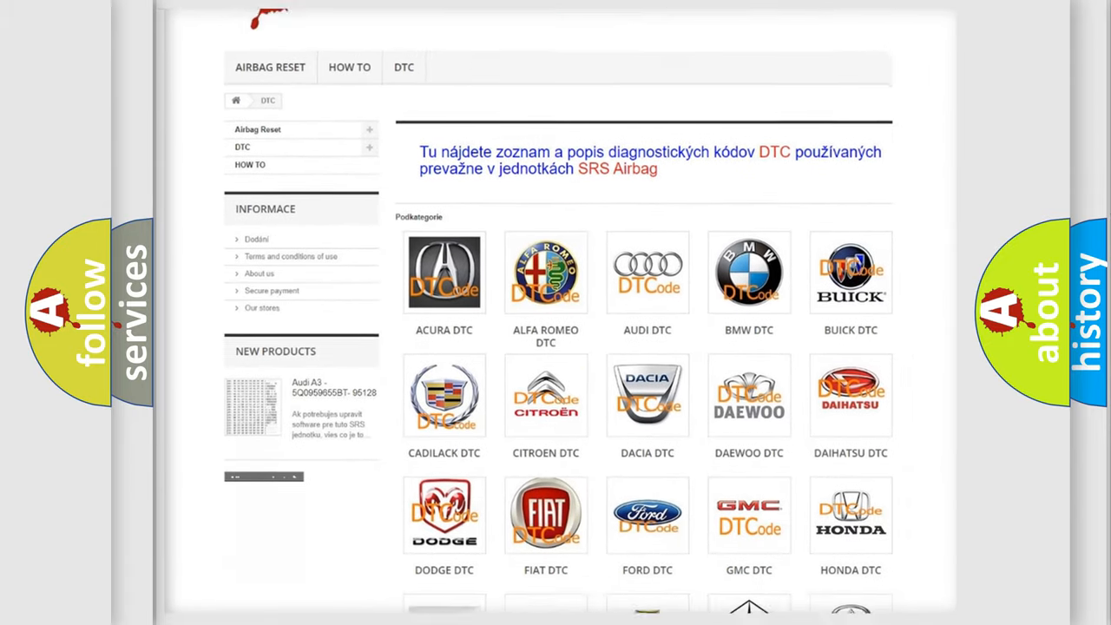
pyautogui.scroll(-3)
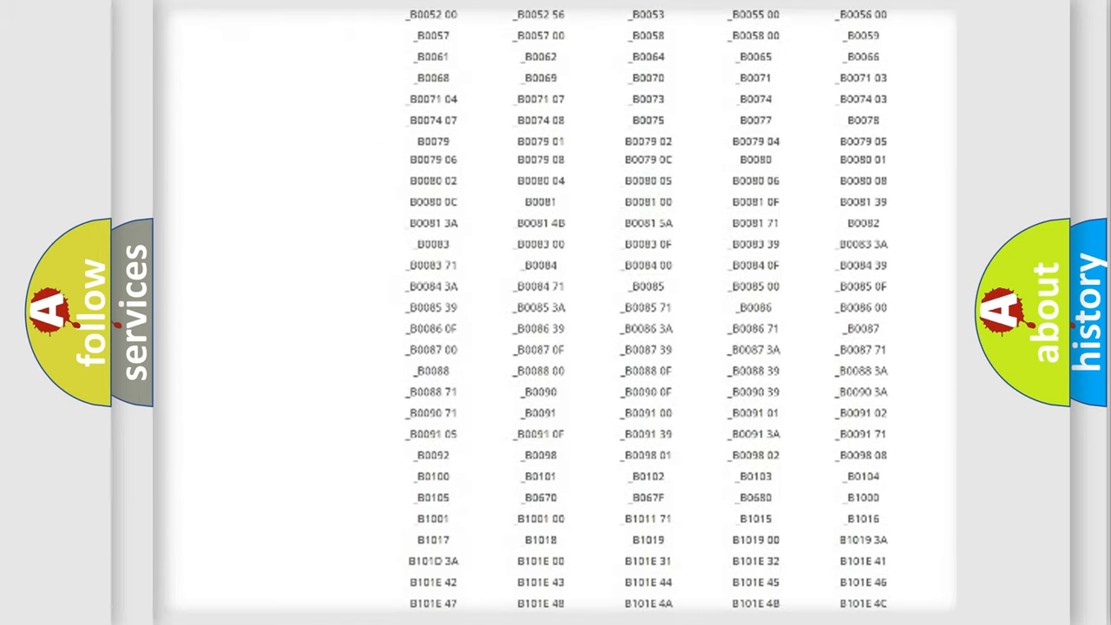
pyautogui.scroll(3)
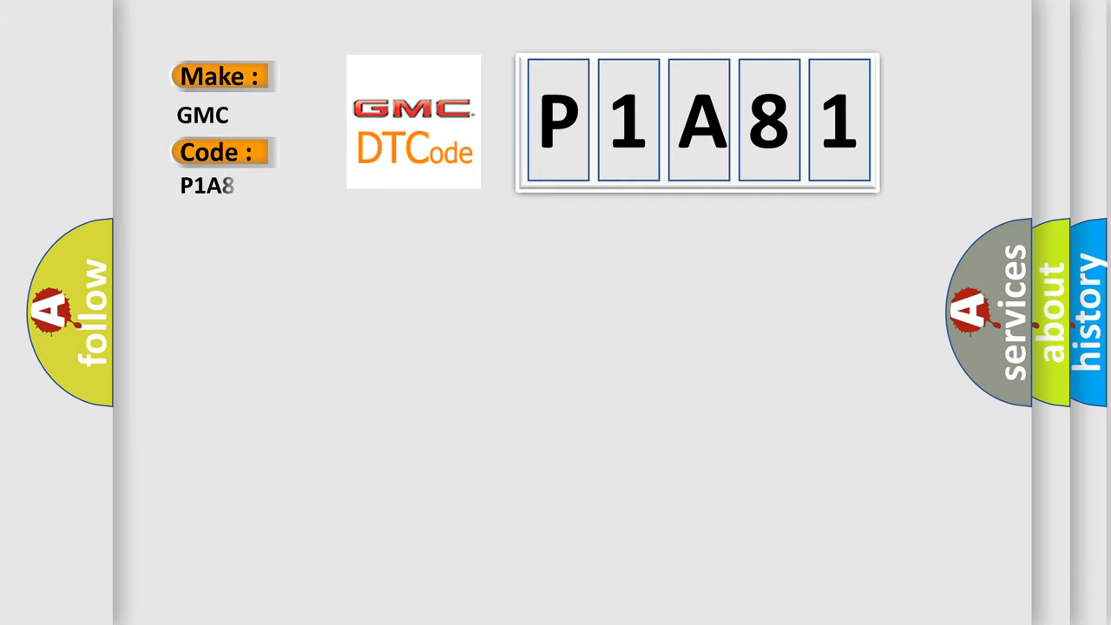
pyautogui.write('1')
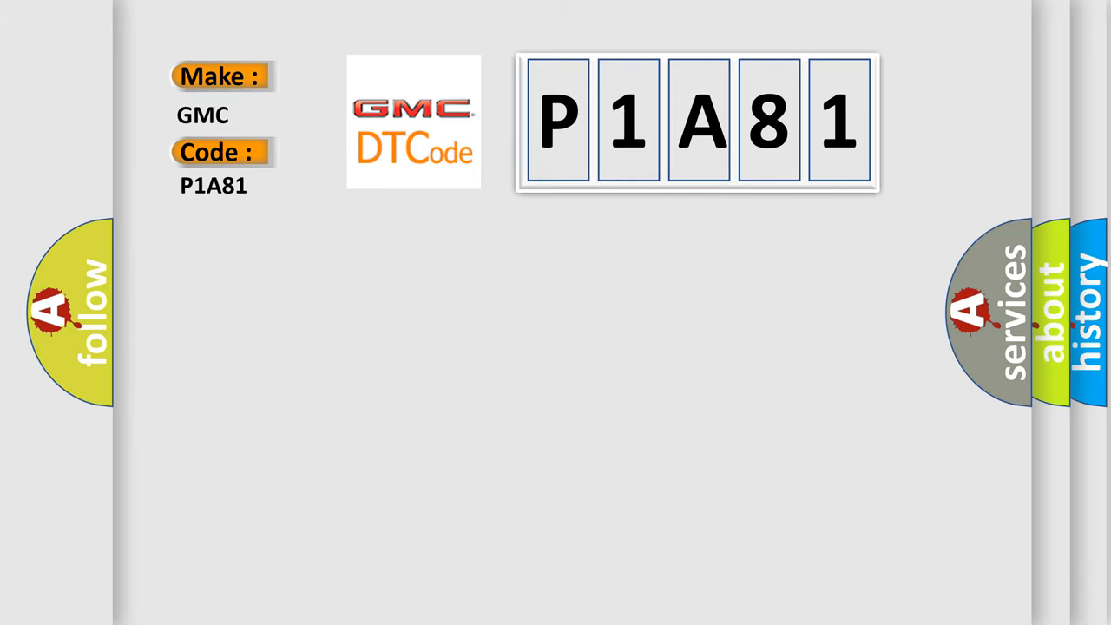